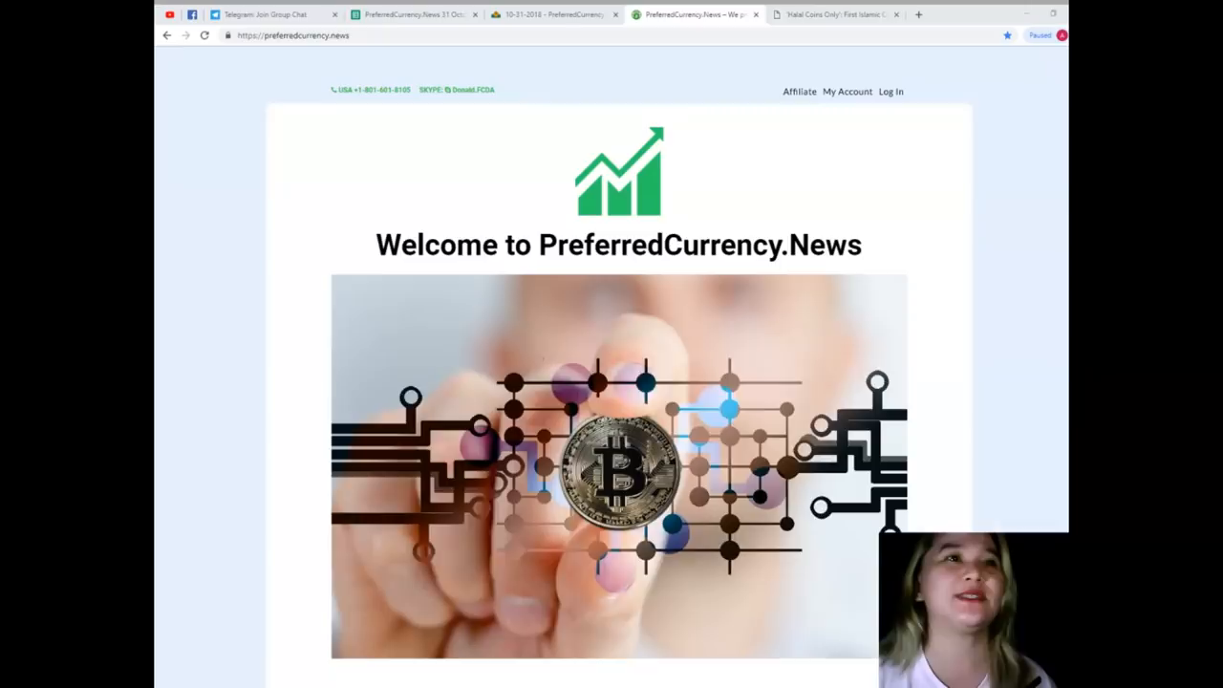
Switch to the 'Halal Coins Only' article and read down to 'Islamic finance as crypto exchange base'.
{"action": "left_click", "coordinate": [833, 14]}
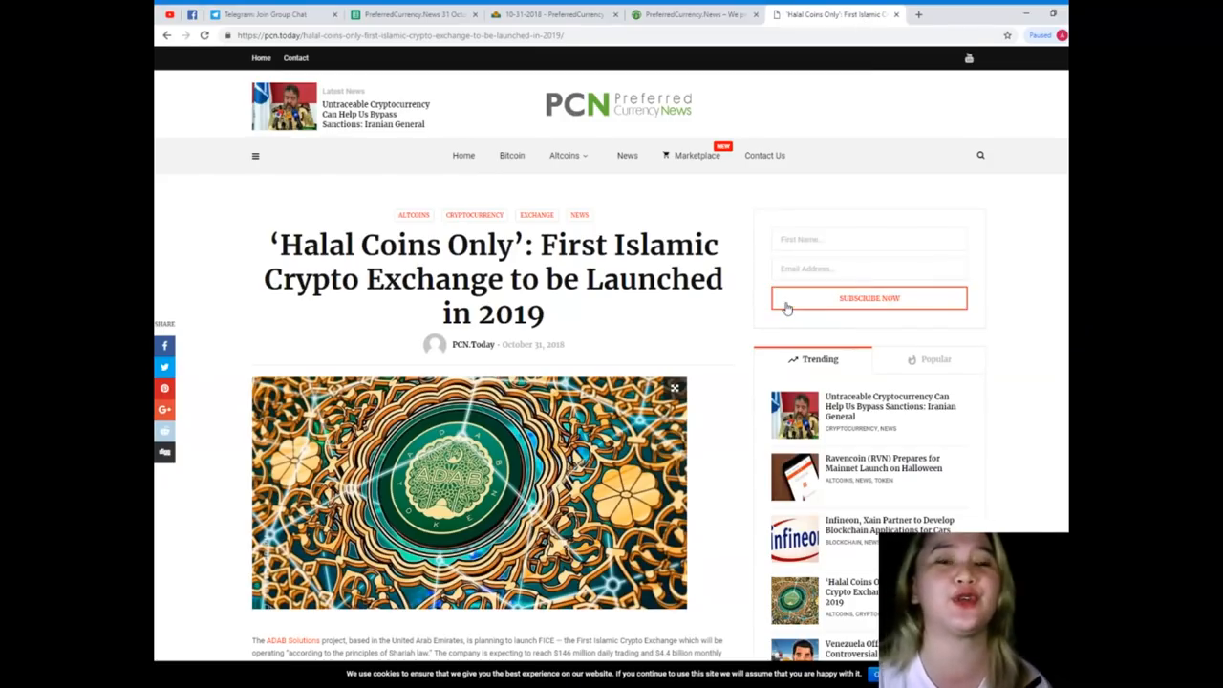
{"action": "scroll", "scroll_direction": "down", "scroll_amount": 3}
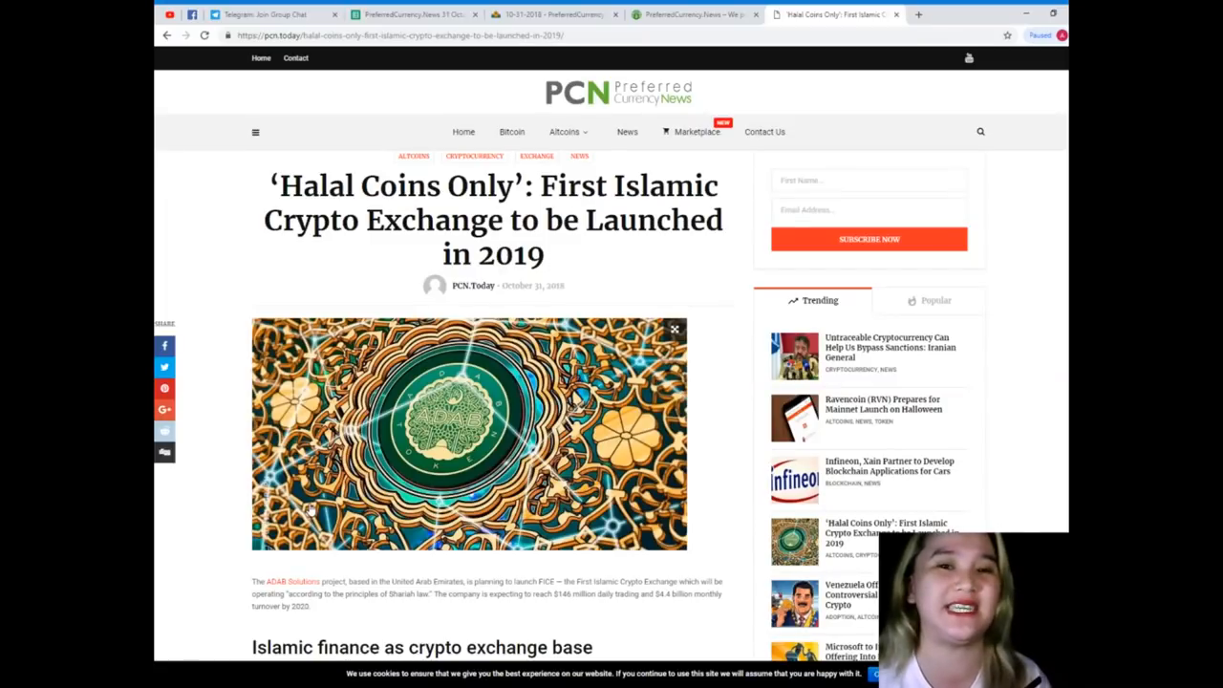
{"action": "scroll", "scroll_direction": "down", "scroll_amount": 3}
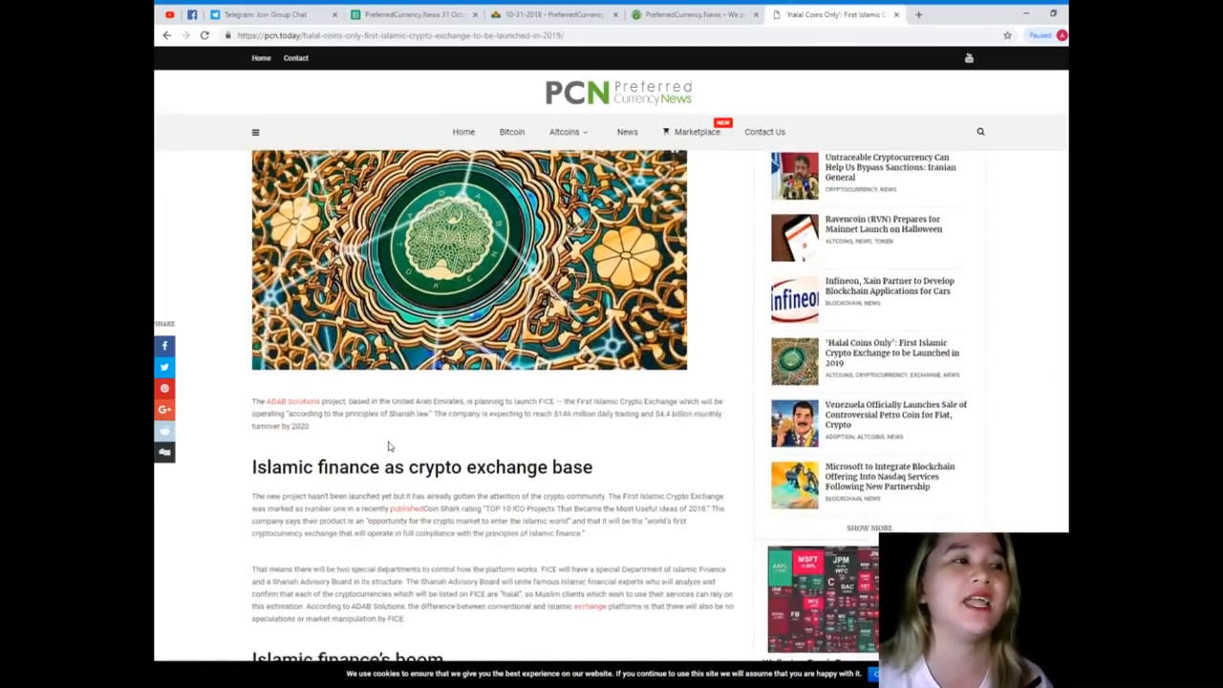
{"action": "scroll", "scroll_direction": "down", "scroll_amount": 3}
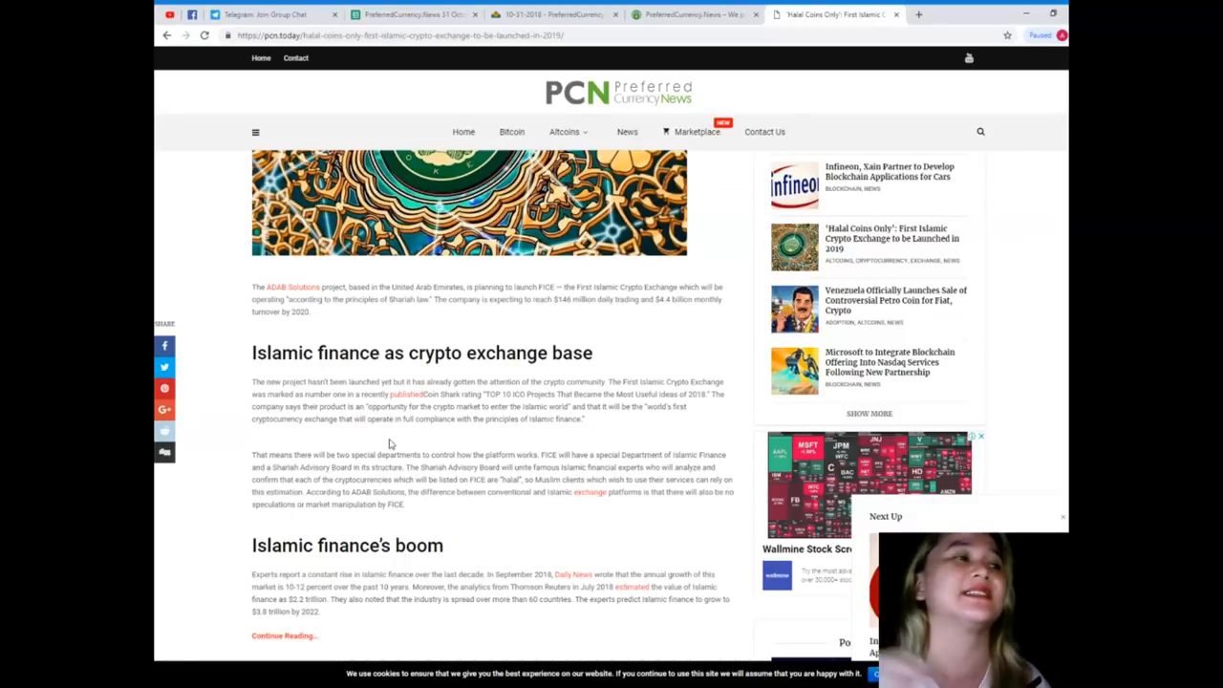
Scroll to the article's end, showing its tags and Previous/Next article links.
{"action": "scroll", "scroll_direction": "down", "scroll_amount": 3}
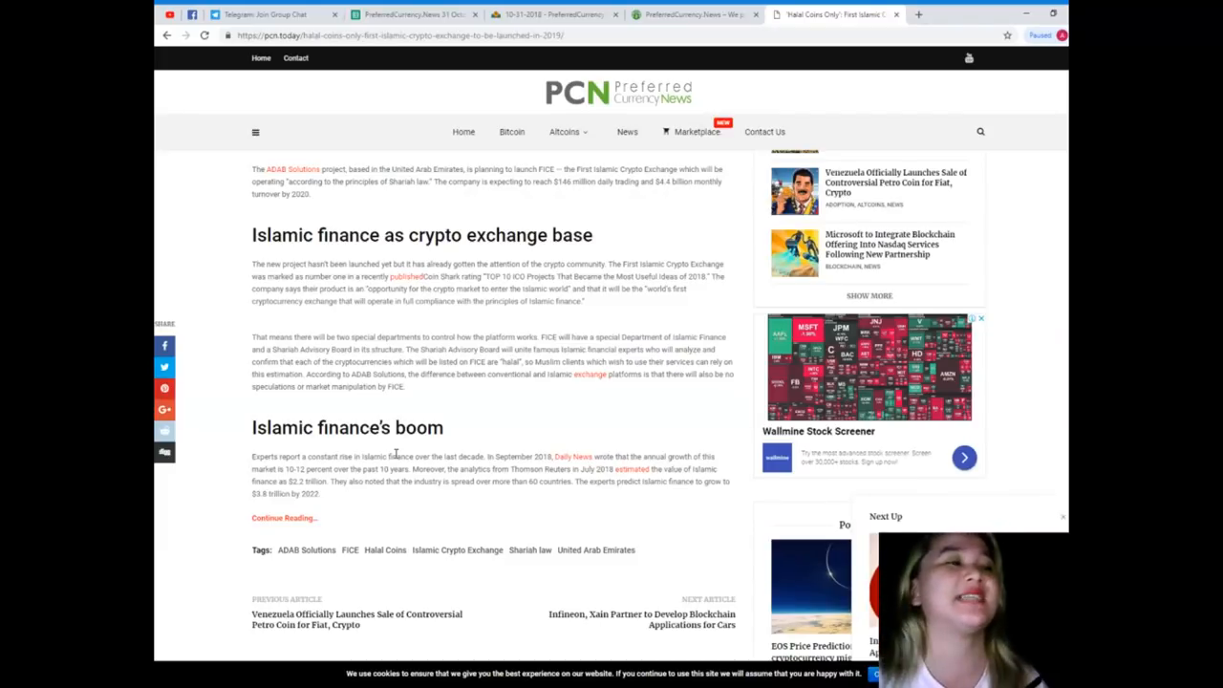
Scroll back to the article's headline and cover image at the top of the page.
{"action": "scroll", "scroll_direction": "down", "scroll_amount": 3}
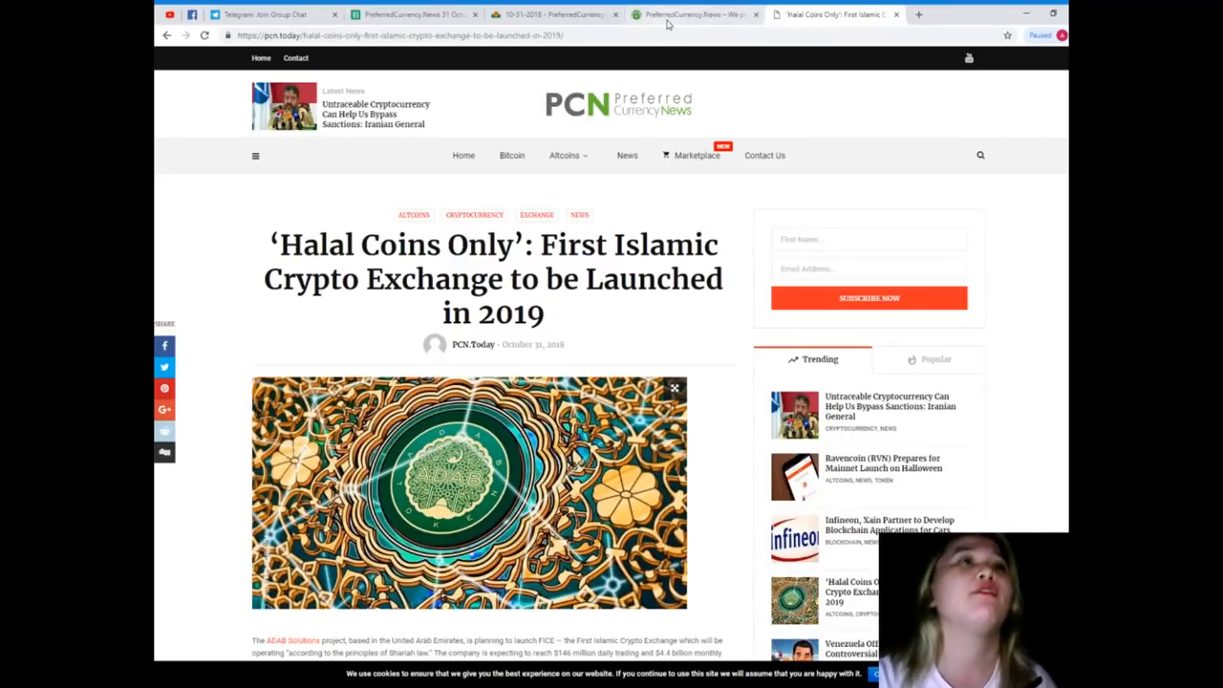
Show the PreferredCurrency.News 'SUBSCRIBE NOW!' section, then the 10-31-2018 newsletter archive.
{"action": "left_click", "coordinate": [693, 13]}
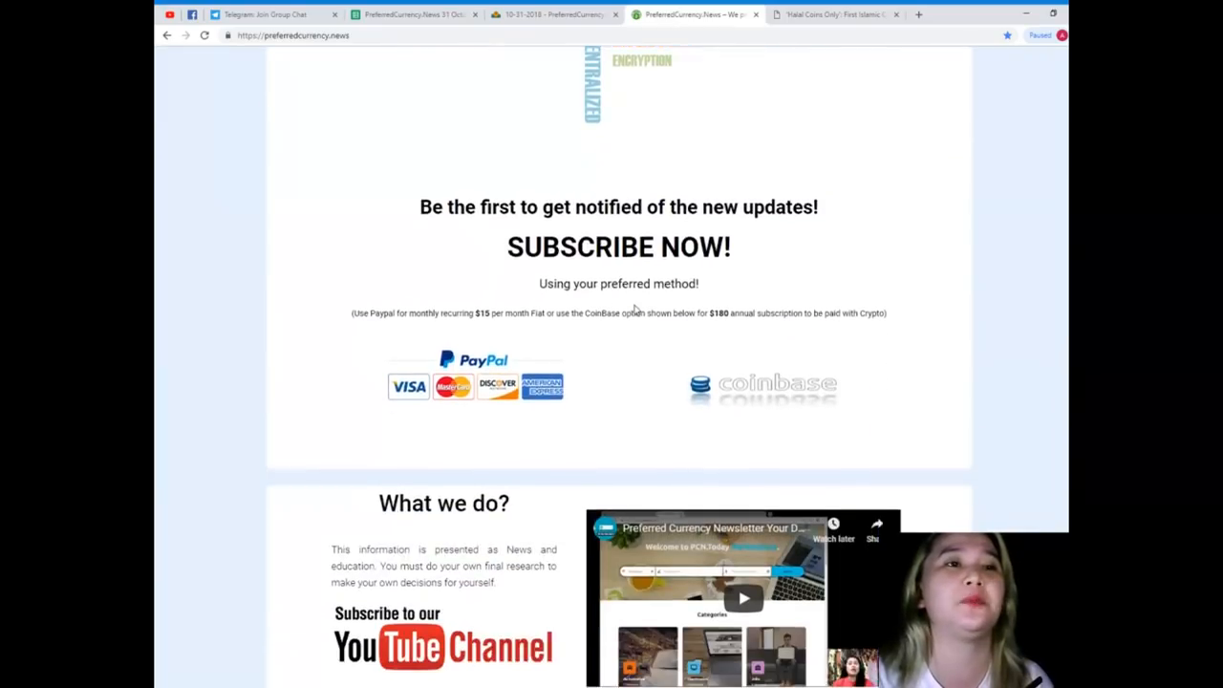
{"action": "scroll", "scroll_direction": "down", "scroll_amount": 3}
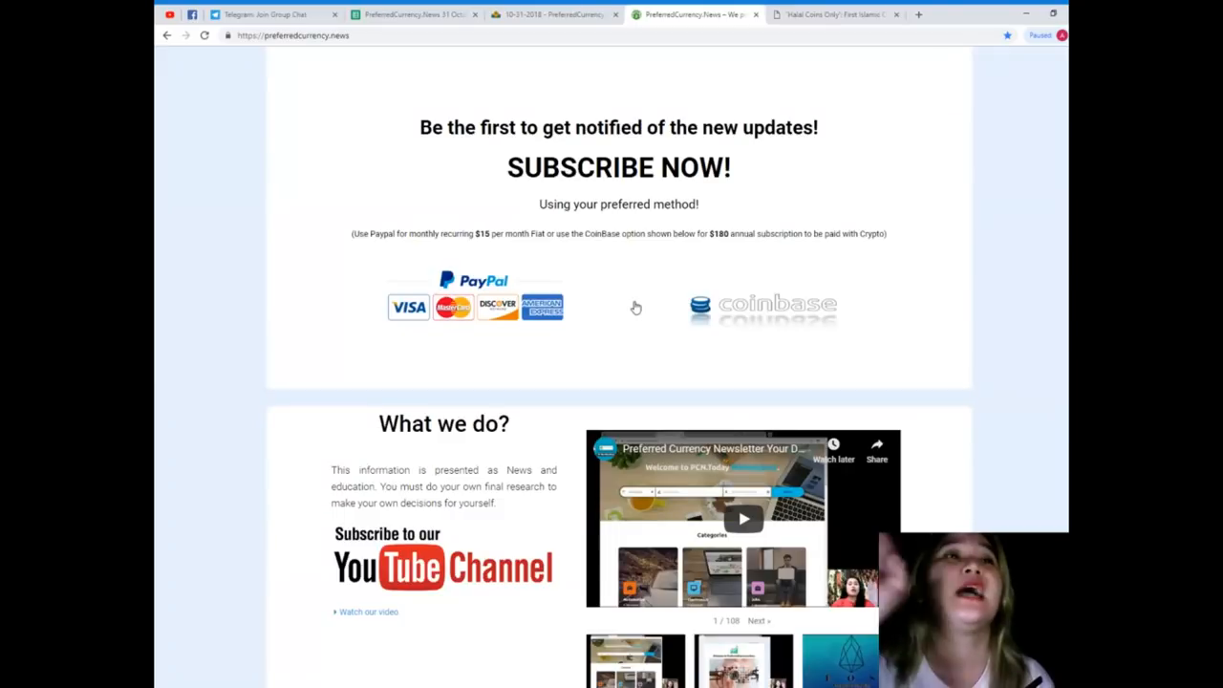
{"action": "scroll", "scroll_direction": "down", "scroll_amount": 3}
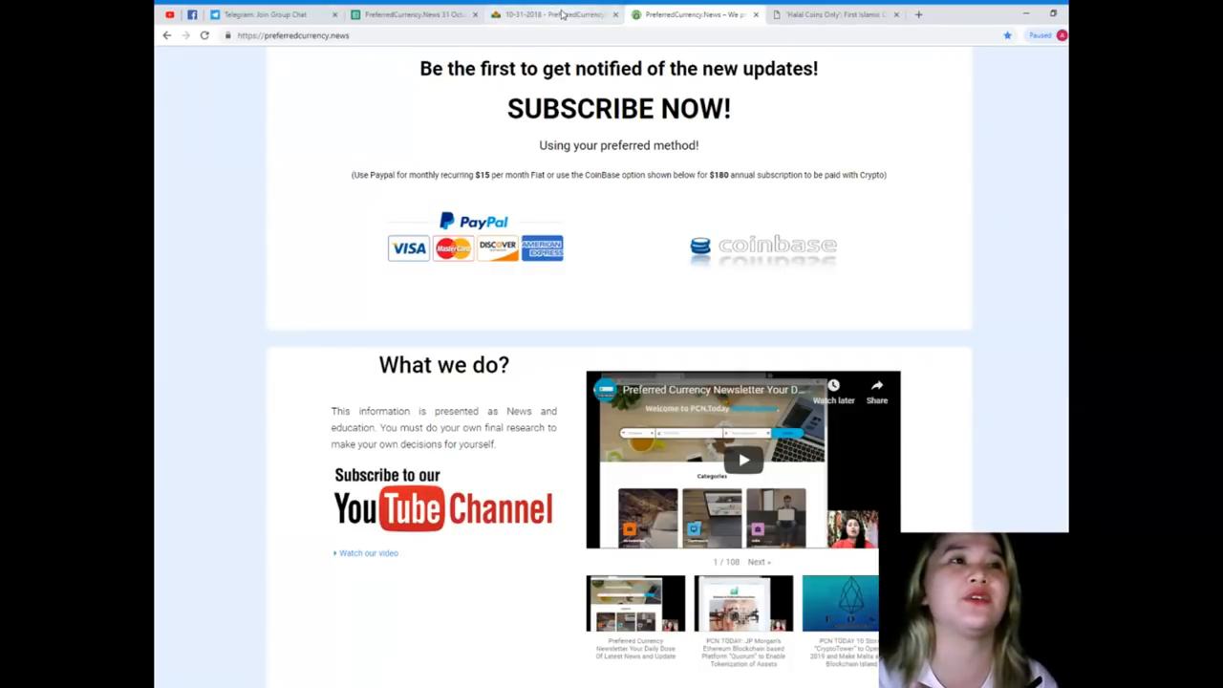
{"action": "left_click", "coordinate": [555, 14]}
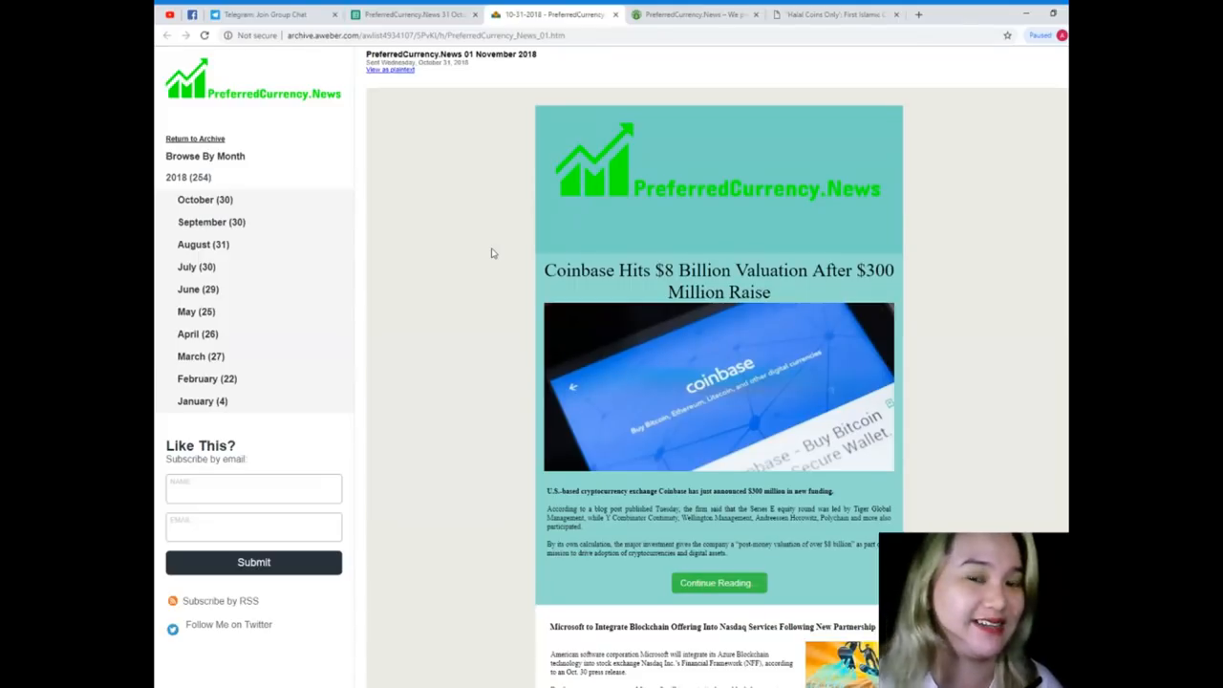
Scroll the 01 November 2018 newsletter down to the Telegram Talk banner and EOS alerts link.
{"action": "scroll", "scroll_direction": "down", "scroll_amount": 3}
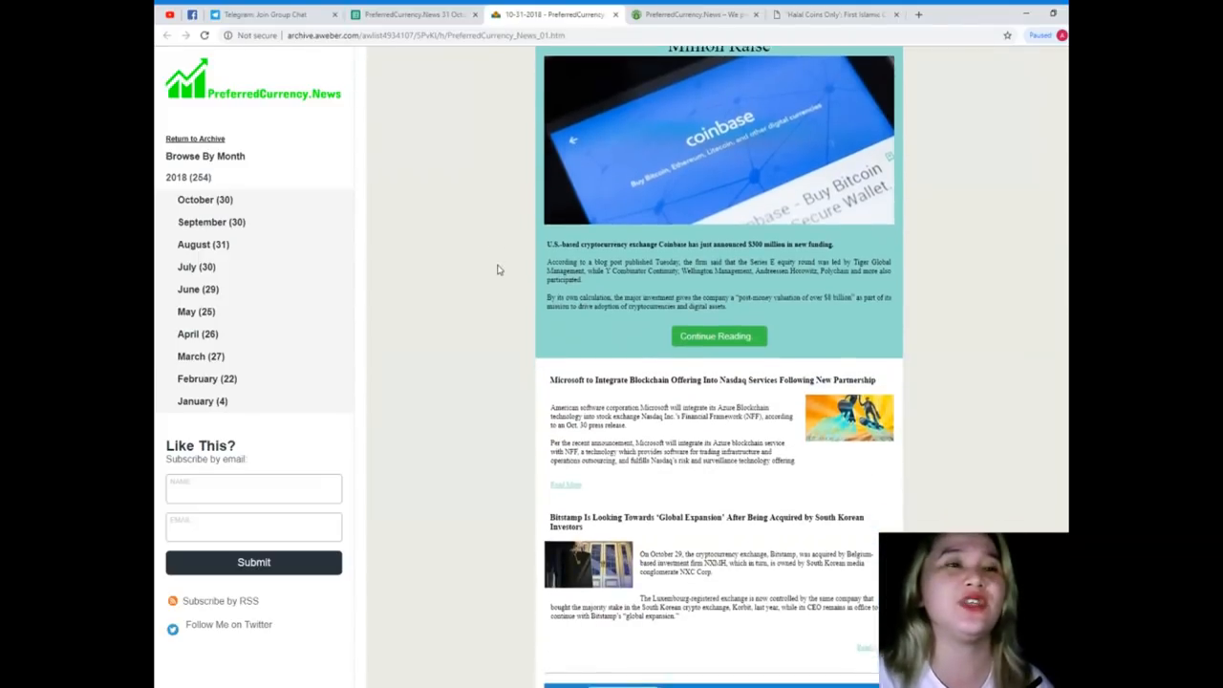
{"action": "scroll", "scroll_direction": "down", "scroll_amount": 3}
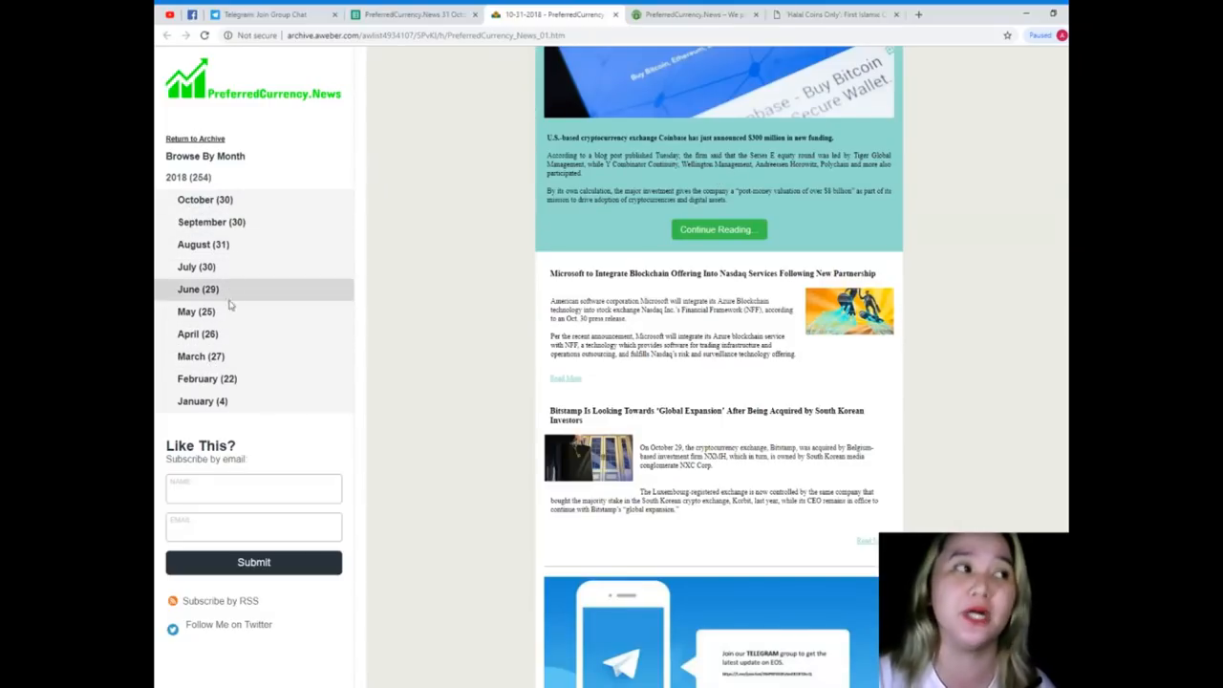
{"action": "mouse_move", "coordinate": [322, 362]}
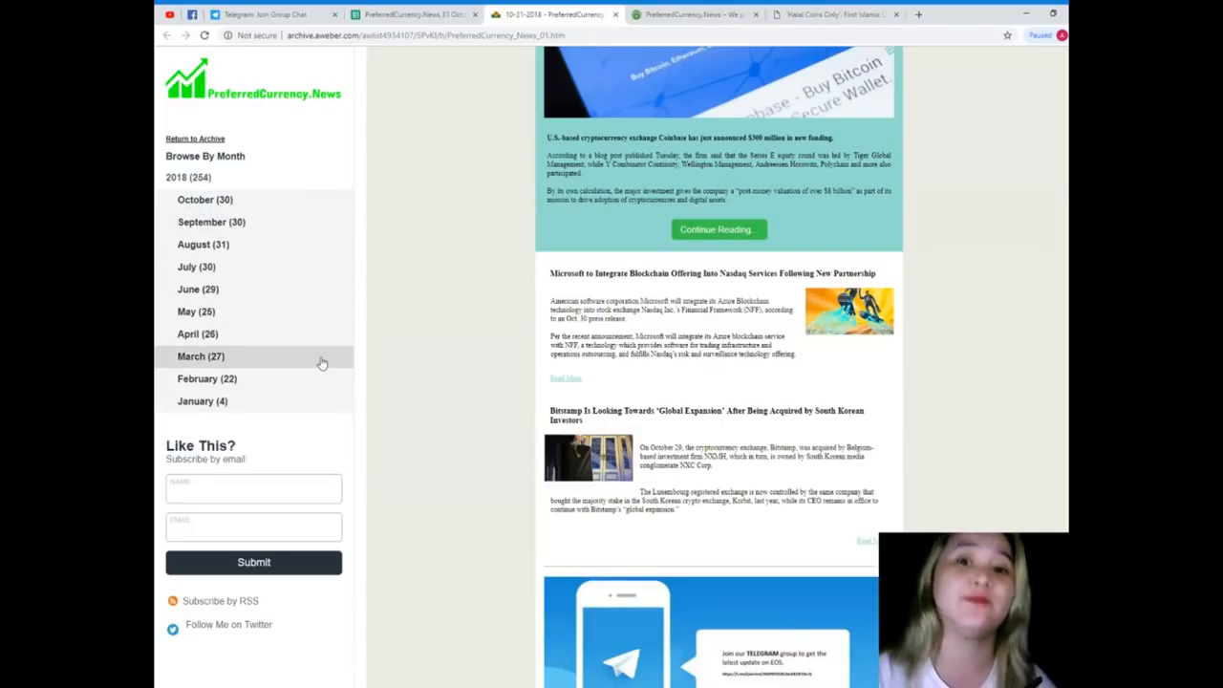
{"action": "scroll", "scroll_direction": "down", "scroll_amount": 3}
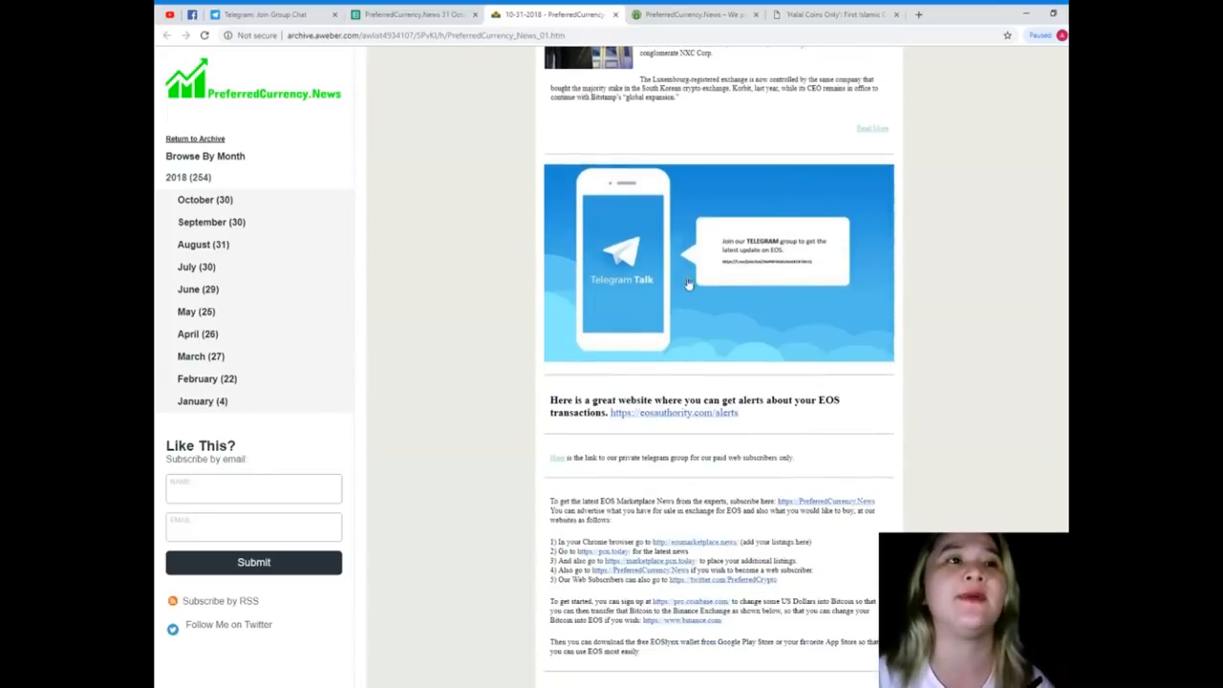
View the PreferredCurrency.News Telegram group invite, then return to the website's Subscribe Now page.
{"action": "left_click", "coordinate": [688, 278]}
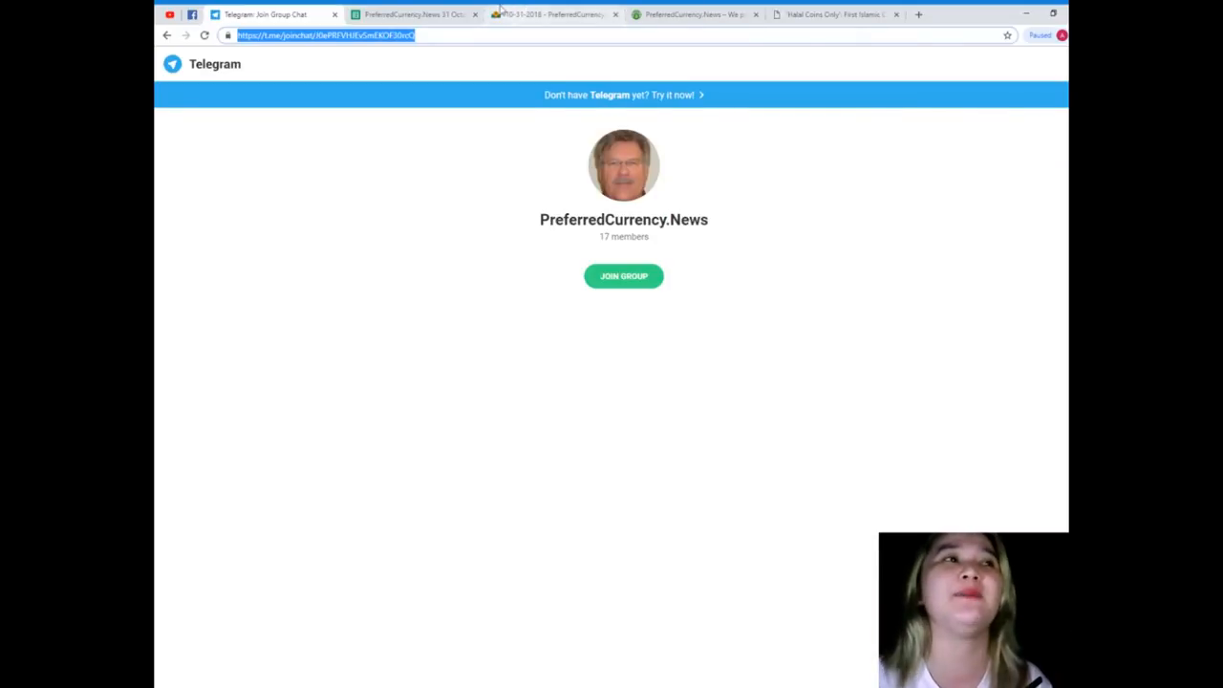
{"action": "left_click", "coordinate": [688, 14]}
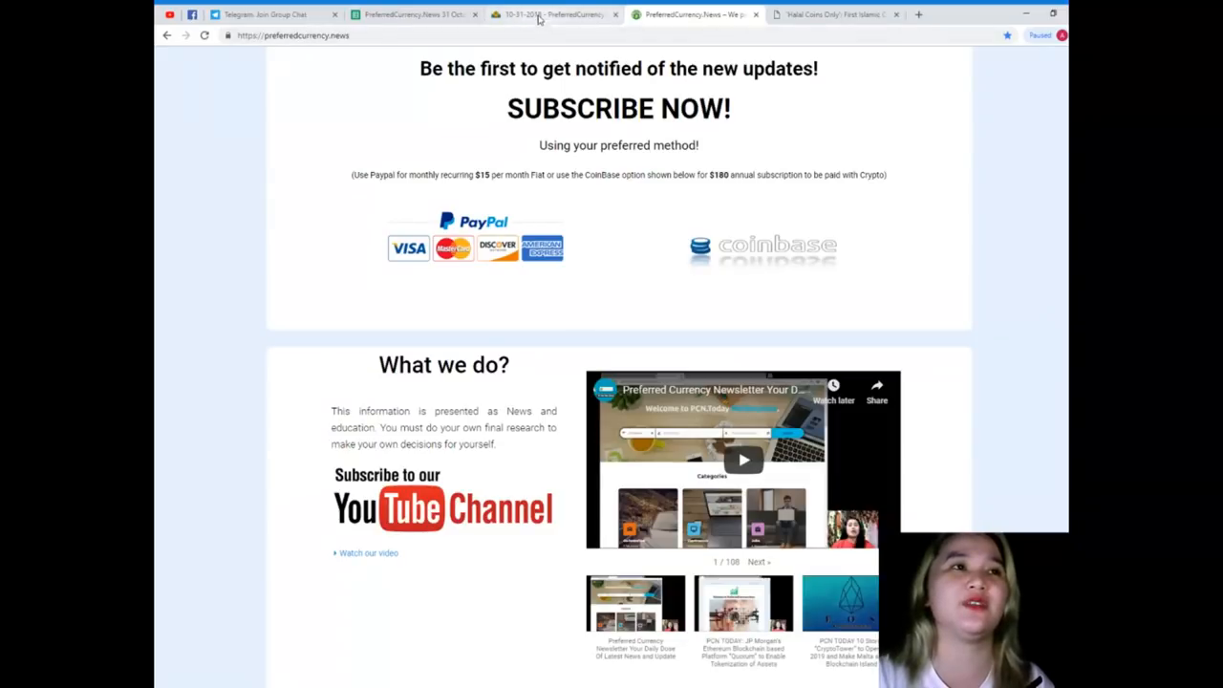
Scroll the newsletter to Donald's Research List, then switch to the 31 October 2018 spreadsheet.
{"action": "left_click", "coordinate": [550, 13]}
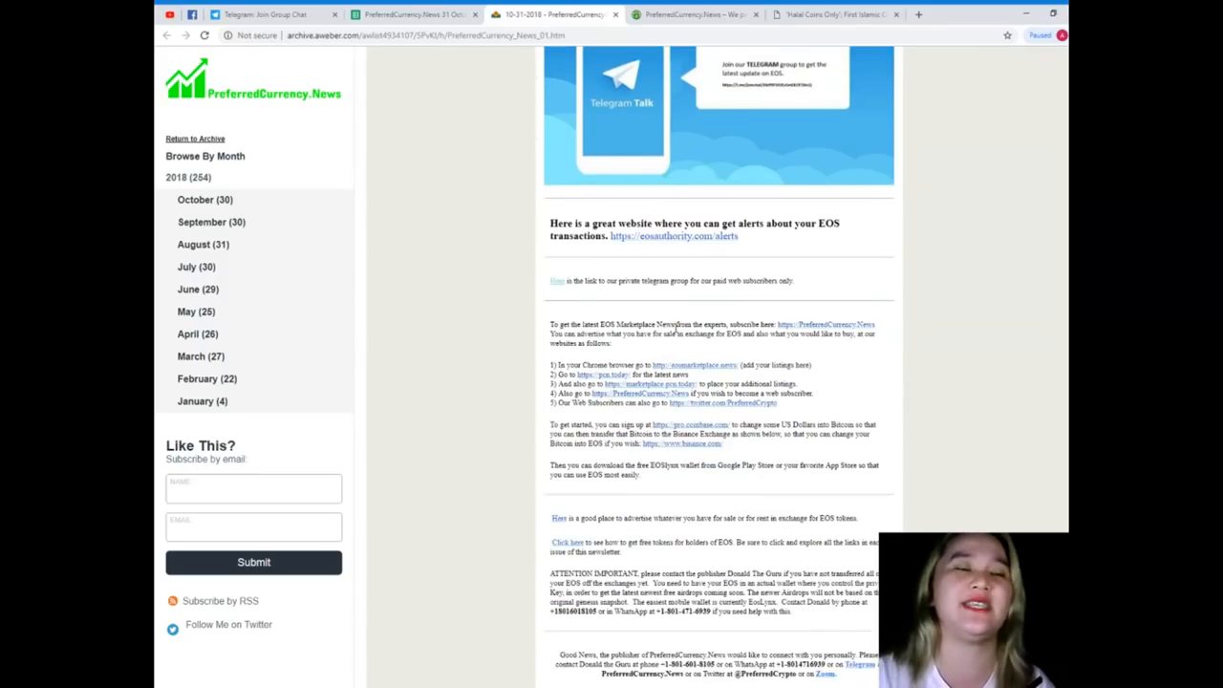
{"action": "scroll", "scroll_direction": "down", "scroll_amount": 3}
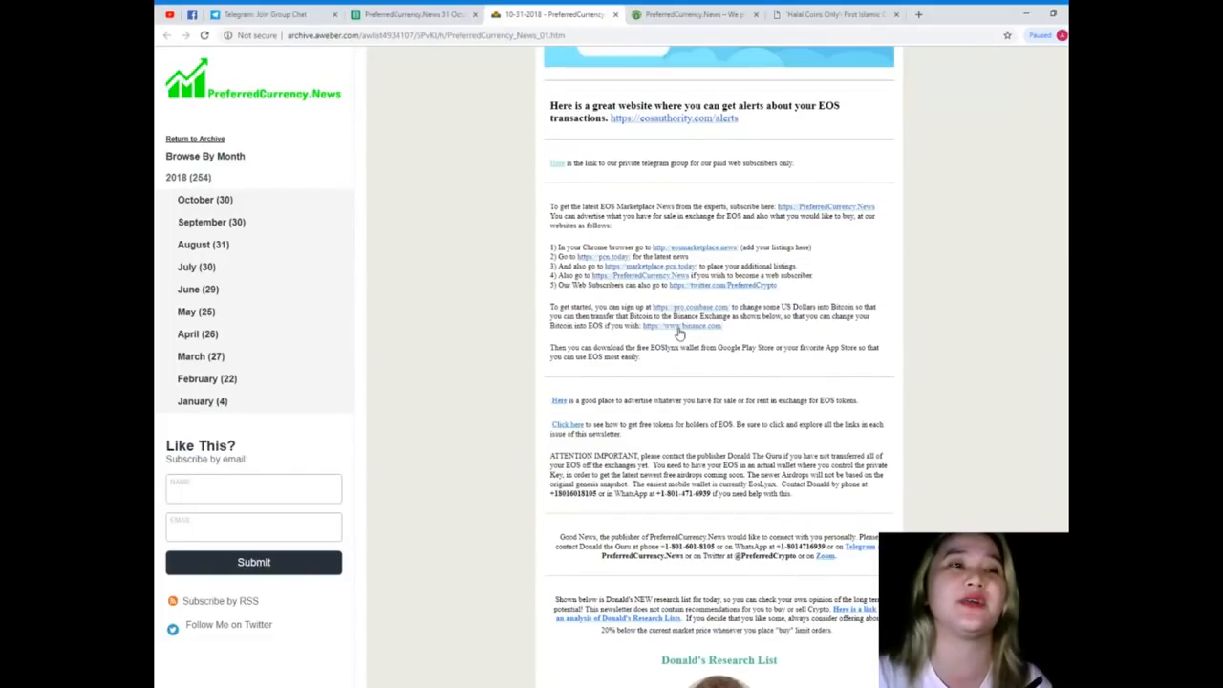
{"action": "scroll", "scroll_direction": "down", "scroll_amount": 3}
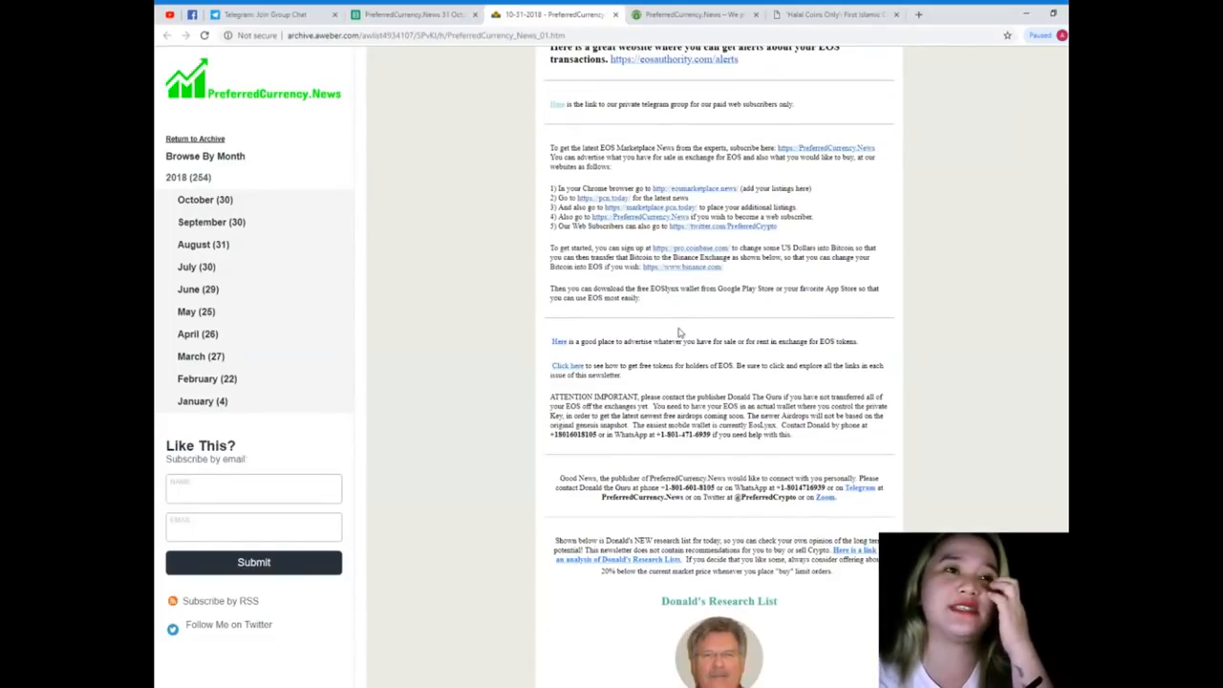
{"action": "scroll", "scroll_direction": "down", "scroll_amount": 3}
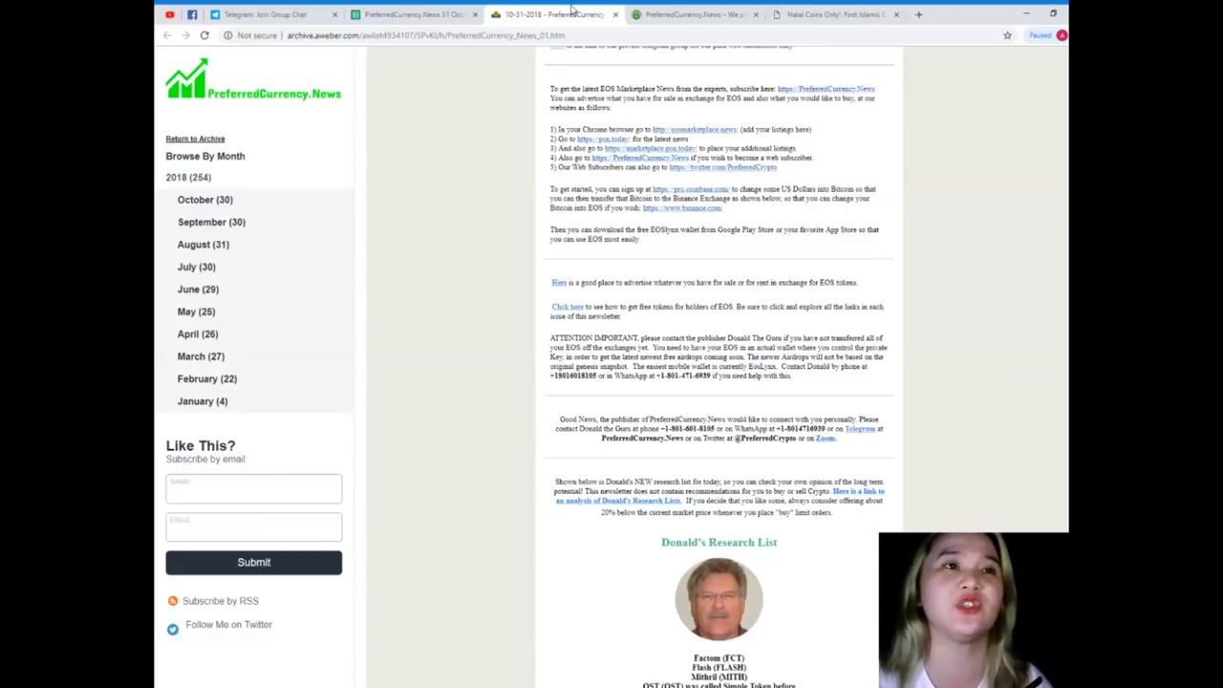
{"action": "scroll", "scroll_direction": "down", "scroll_amount": 3}
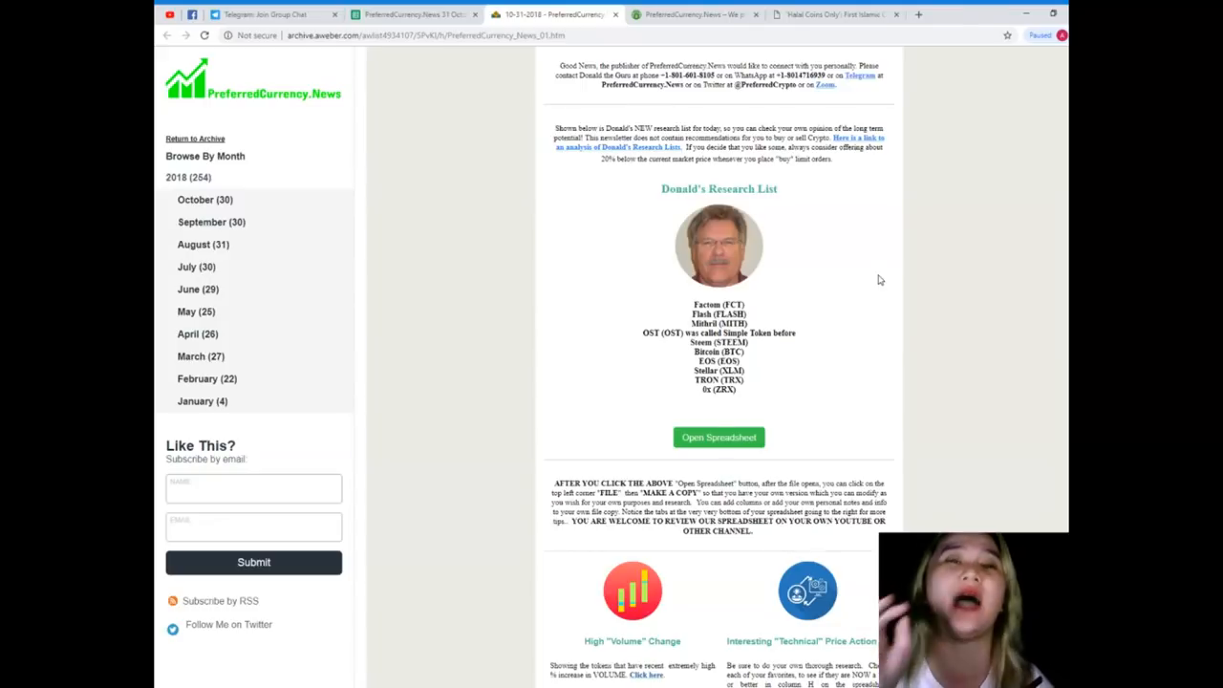
{"action": "left_click", "coordinate": [411, 14]}
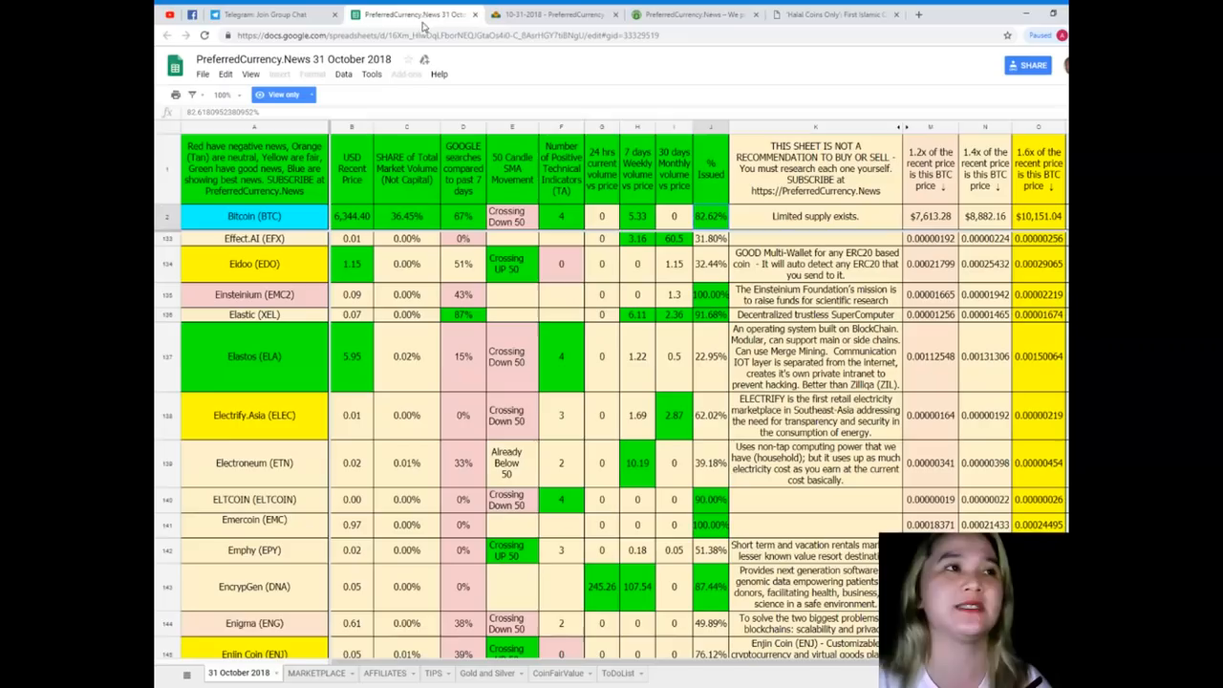
{"action": "mouse_move", "coordinate": [409, 134]}
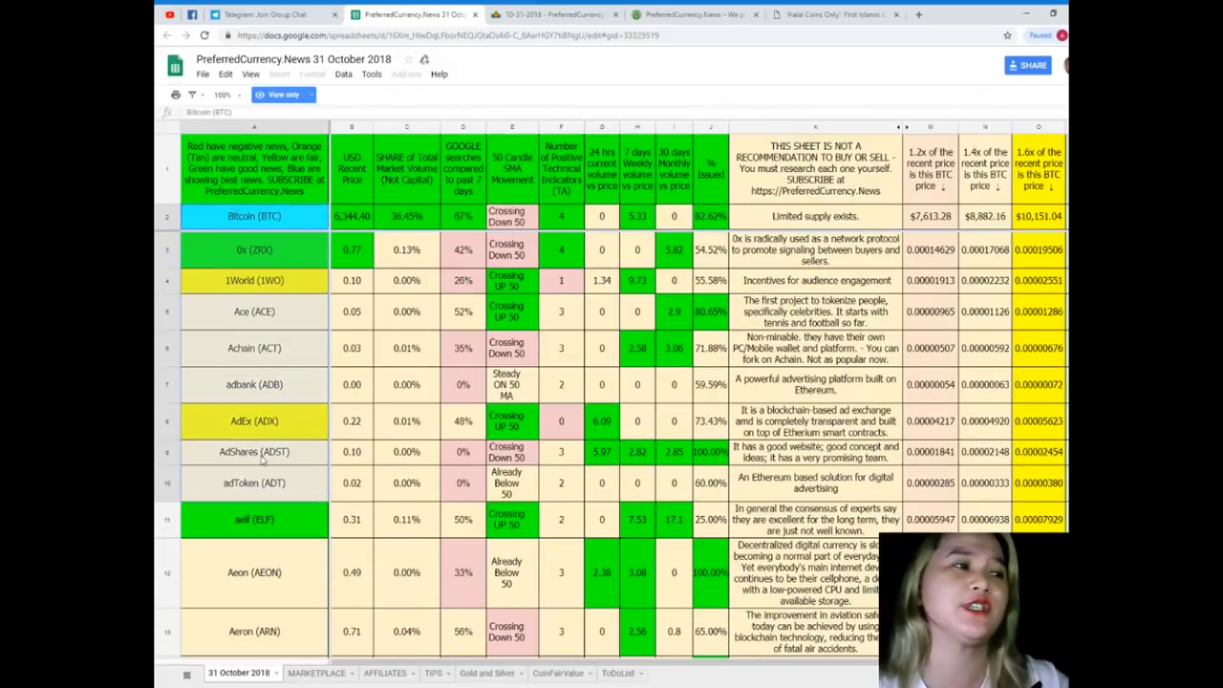
Select the Achain (ACT) coin cell near the top of the sheet and begin an in-sheet search.
{"action": "left_click", "coordinate": [255, 348]}
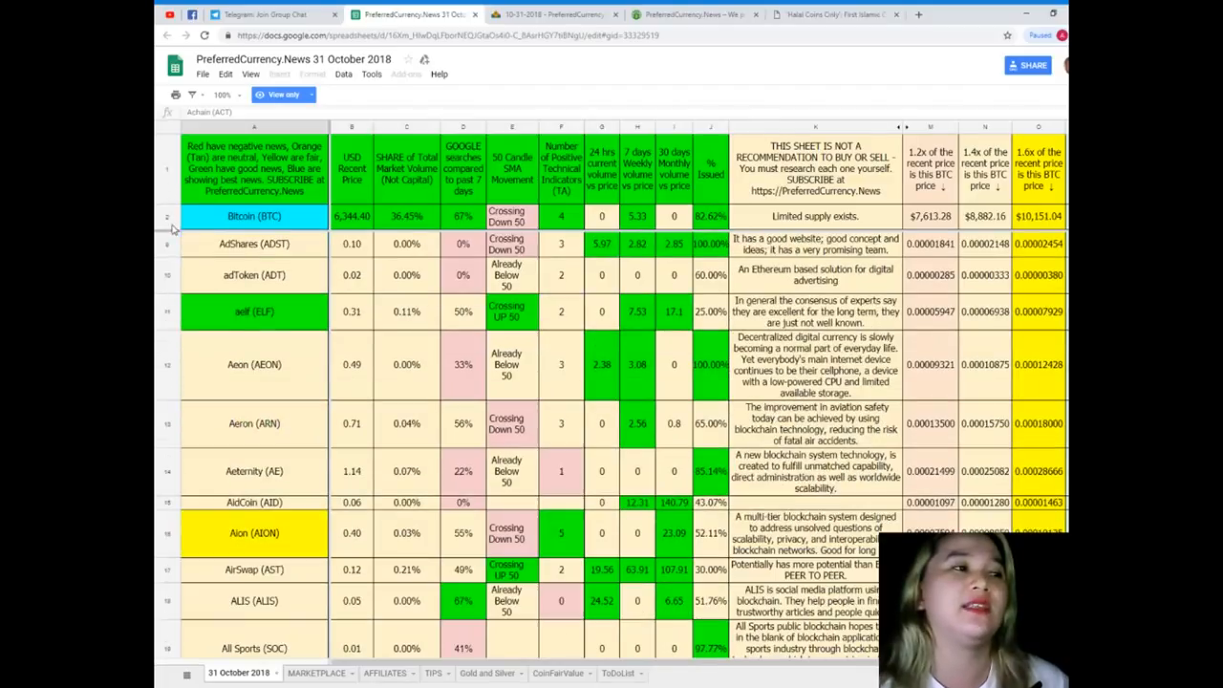
{"action": "scroll", "scroll_direction": "down", "scroll_amount": 3}
{"action": "type", "text": "t"}
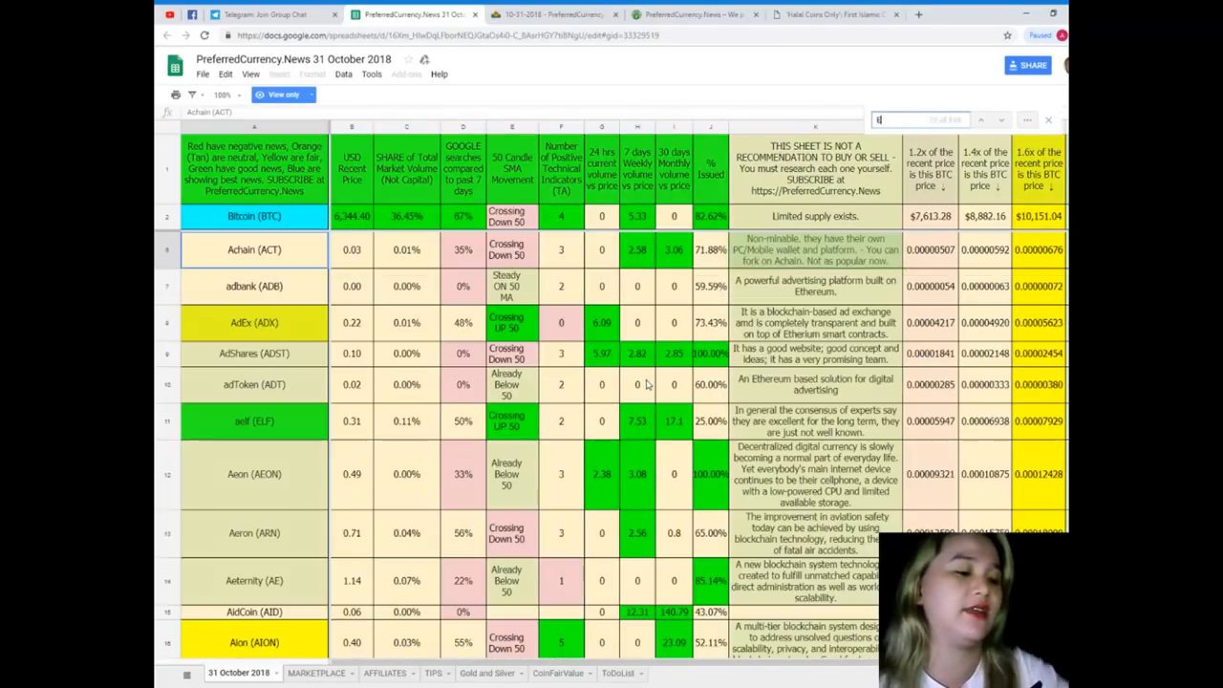
Search for 'Eos' and inspect the EOS row's market share, 24-hour and weekly volume cells.
{"action": "type", "text": "Eos"}
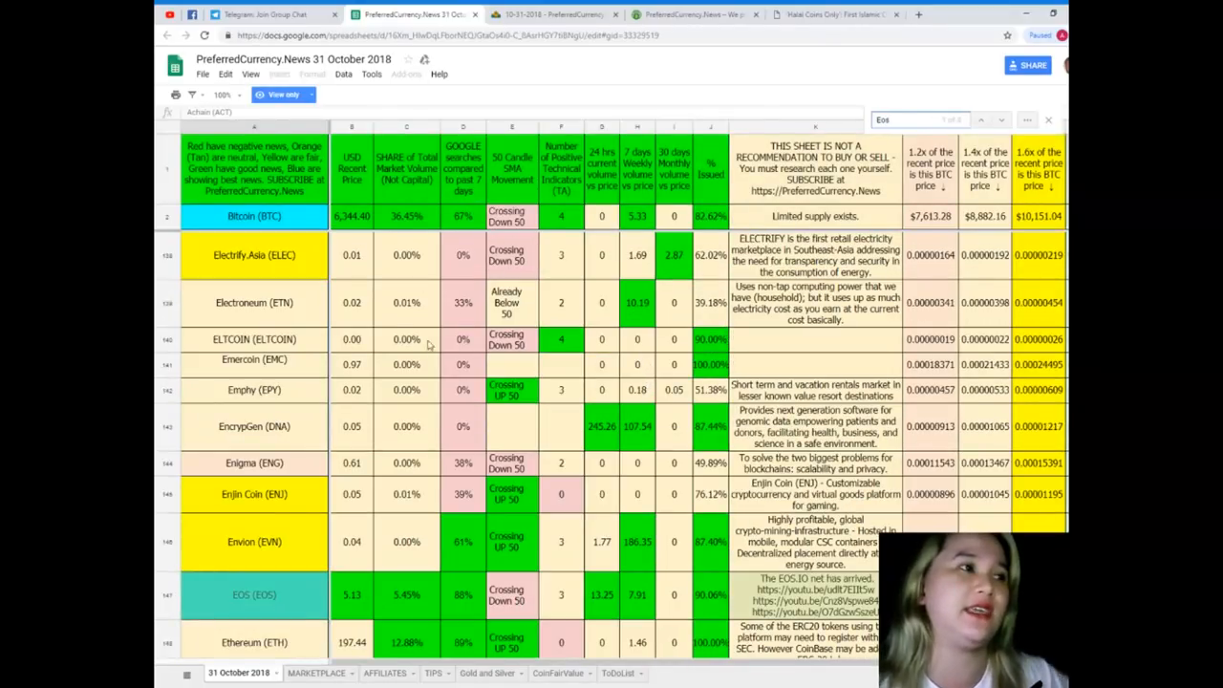
{"action": "scroll", "scroll_direction": "down", "scroll_amount": 3}
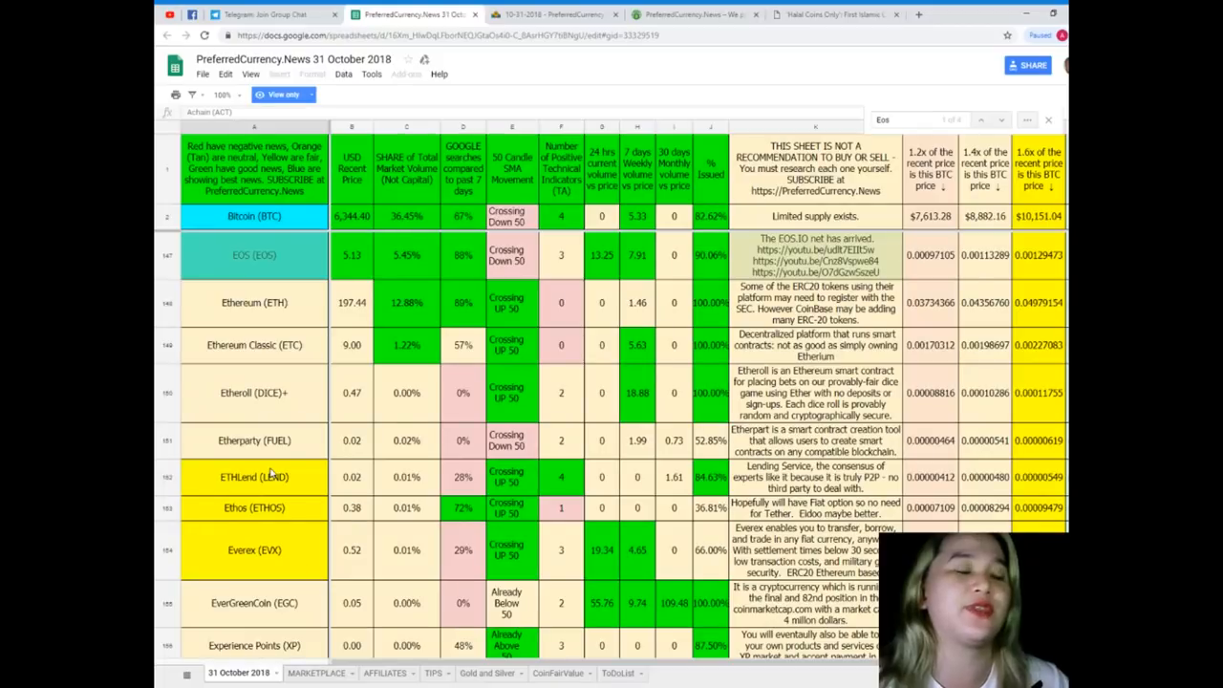
{"action": "left_click", "coordinate": [254, 255]}
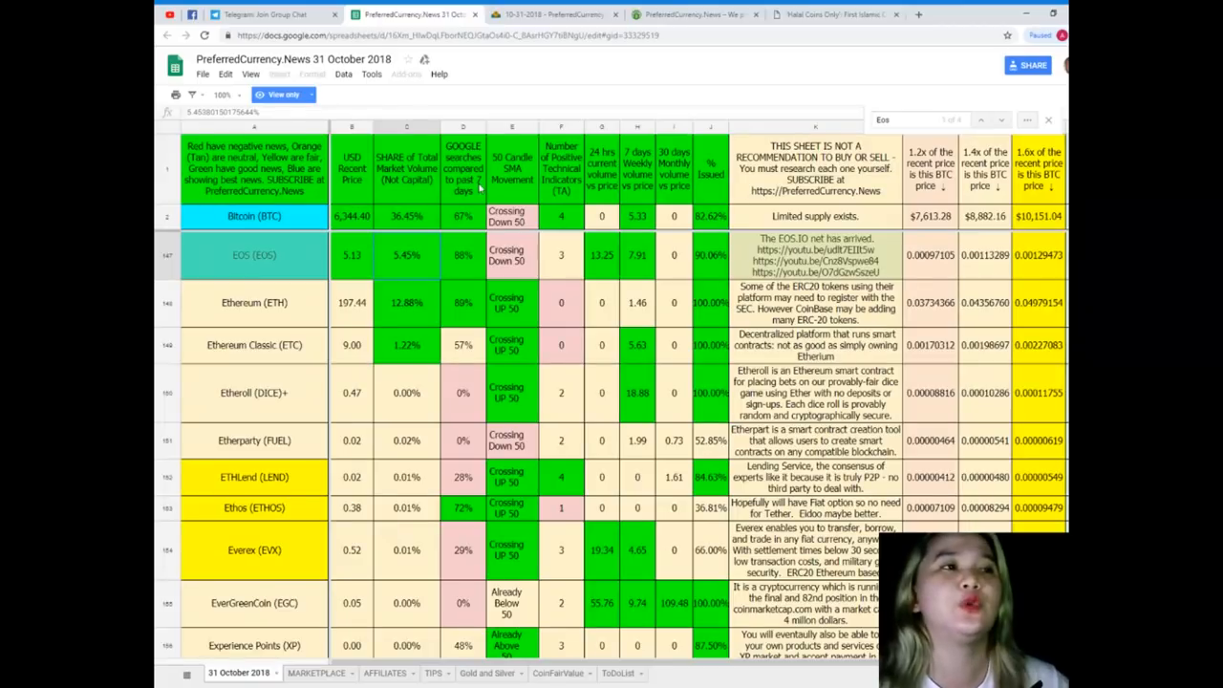
{"action": "mouse_move", "coordinate": [466, 268]}
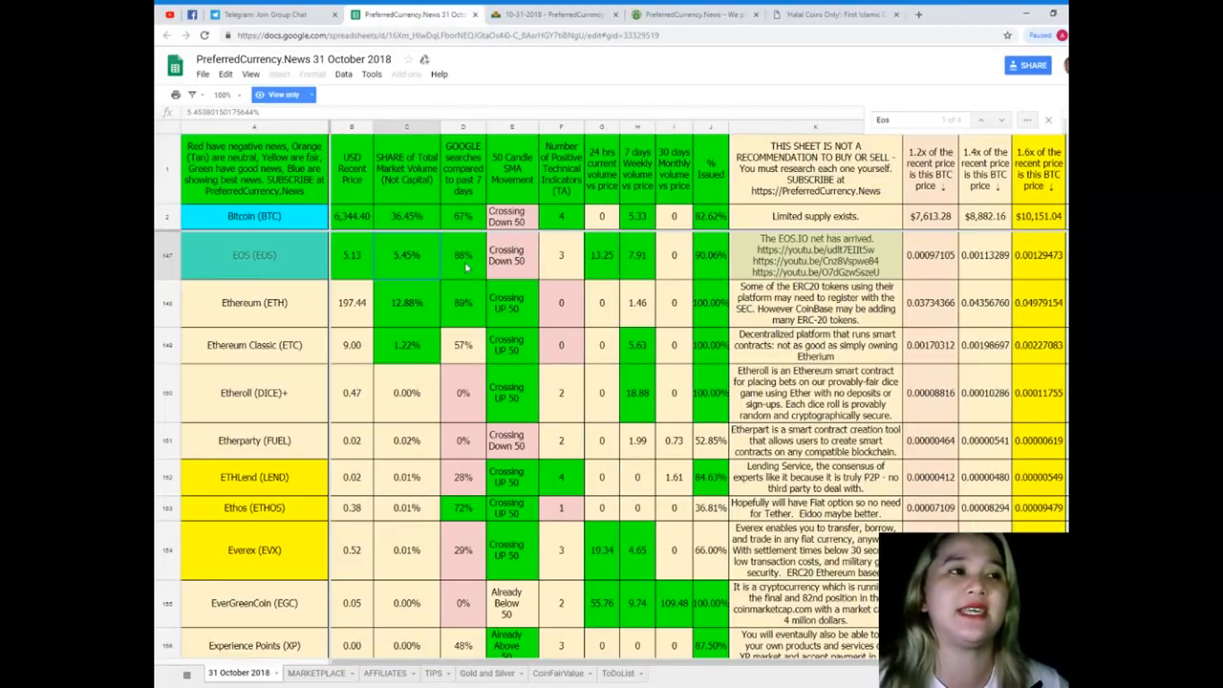
{"action": "left_click", "coordinate": [561, 303]}
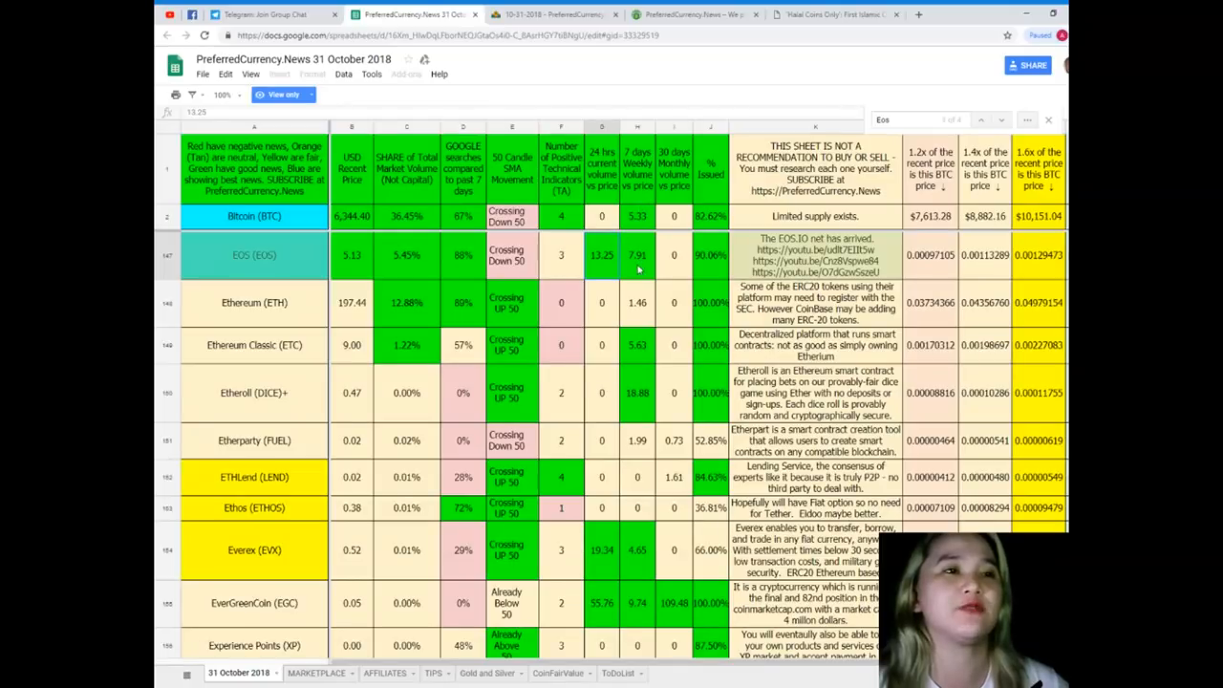
{"action": "left_click", "coordinate": [636, 255]}
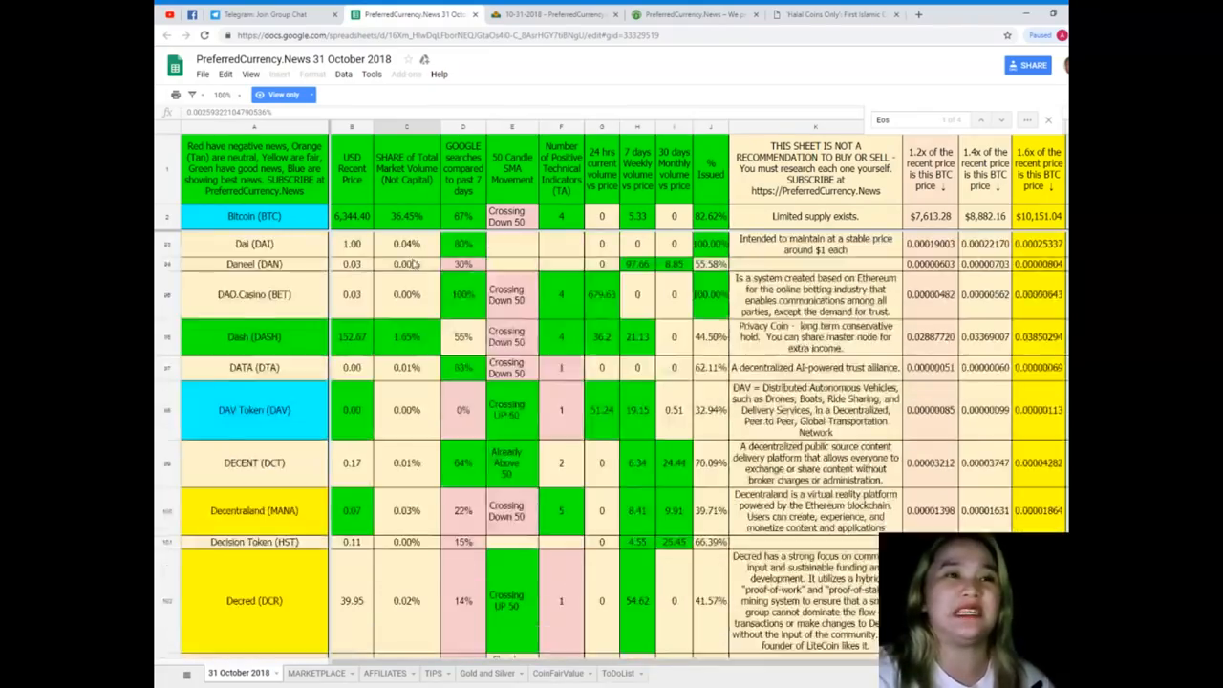
Scroll the sheet back to its top rows and return to the PreferredCurrency.News subscribe section.
{"action": "scroll", "scroll_direction": "down", "scroll_amount": 3}
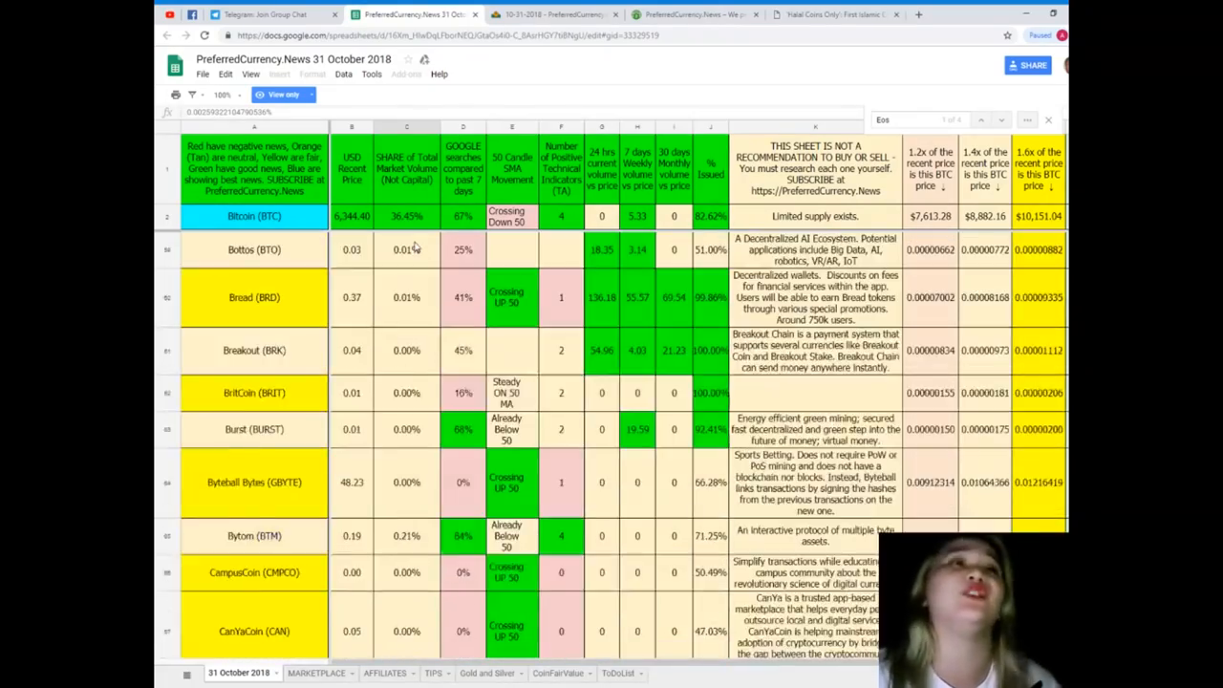
{"action": "scroll", "scroll_direction": "up", "scroll_amount": 3}
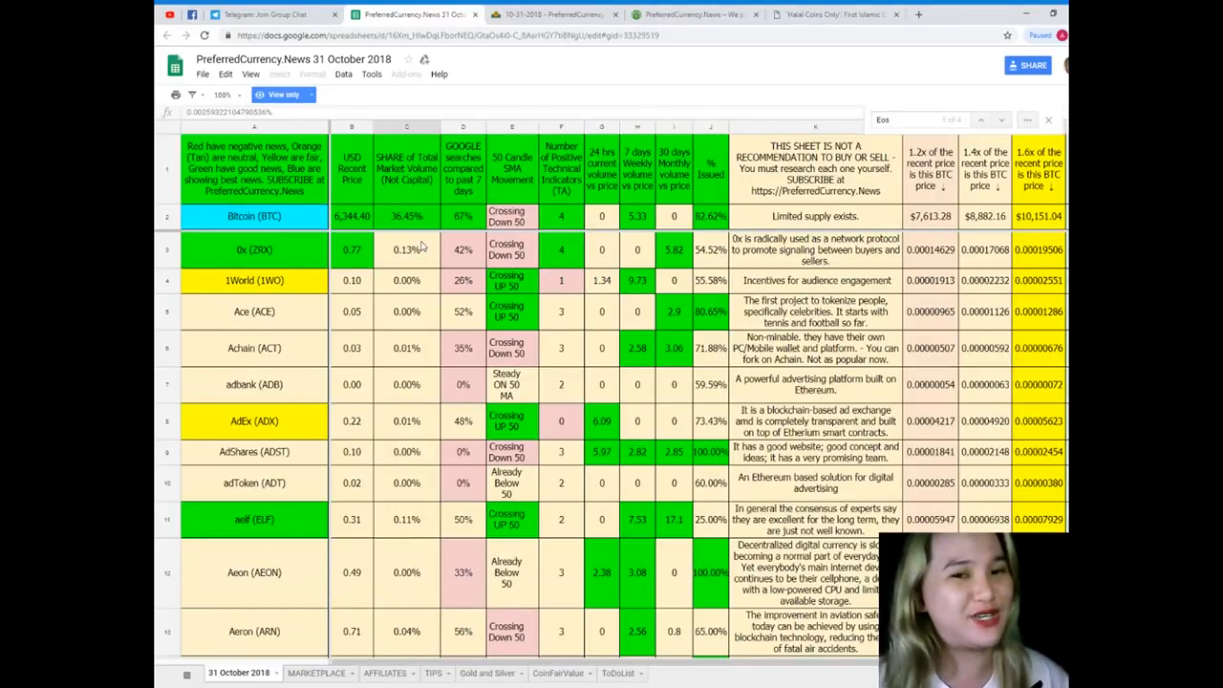
{"action": "mouse_move", "coordinate": [227, 534]}
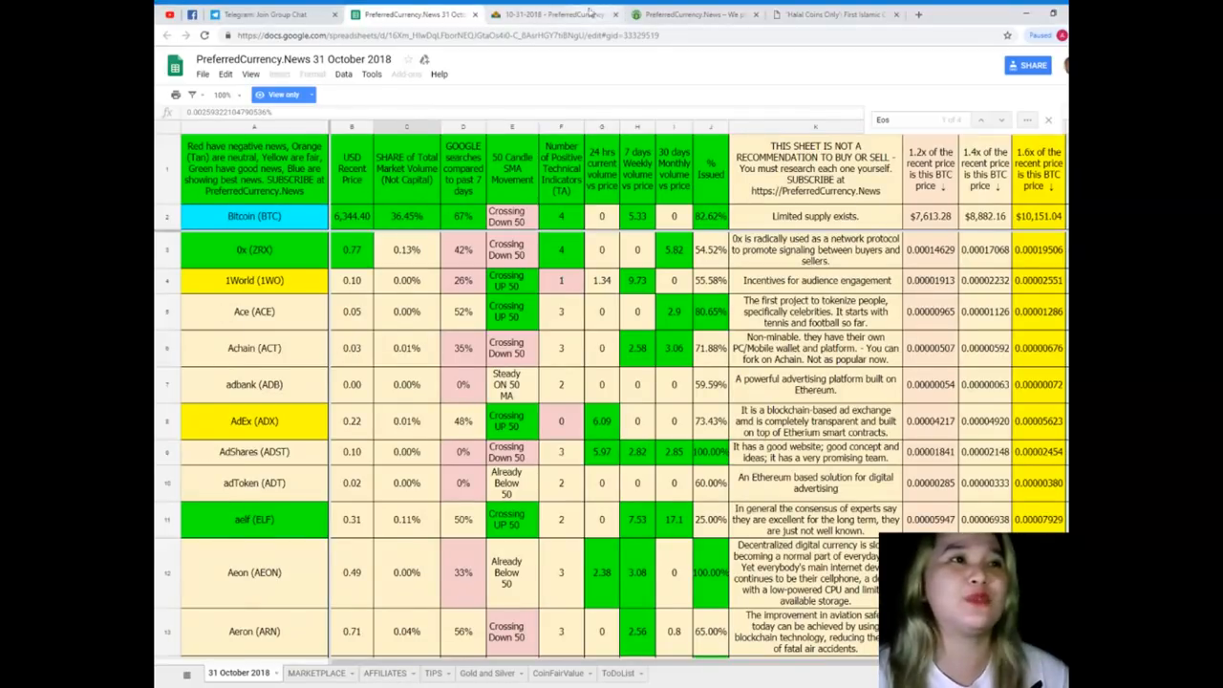
{"action": "left_click", "coordinate": [688, 14]}
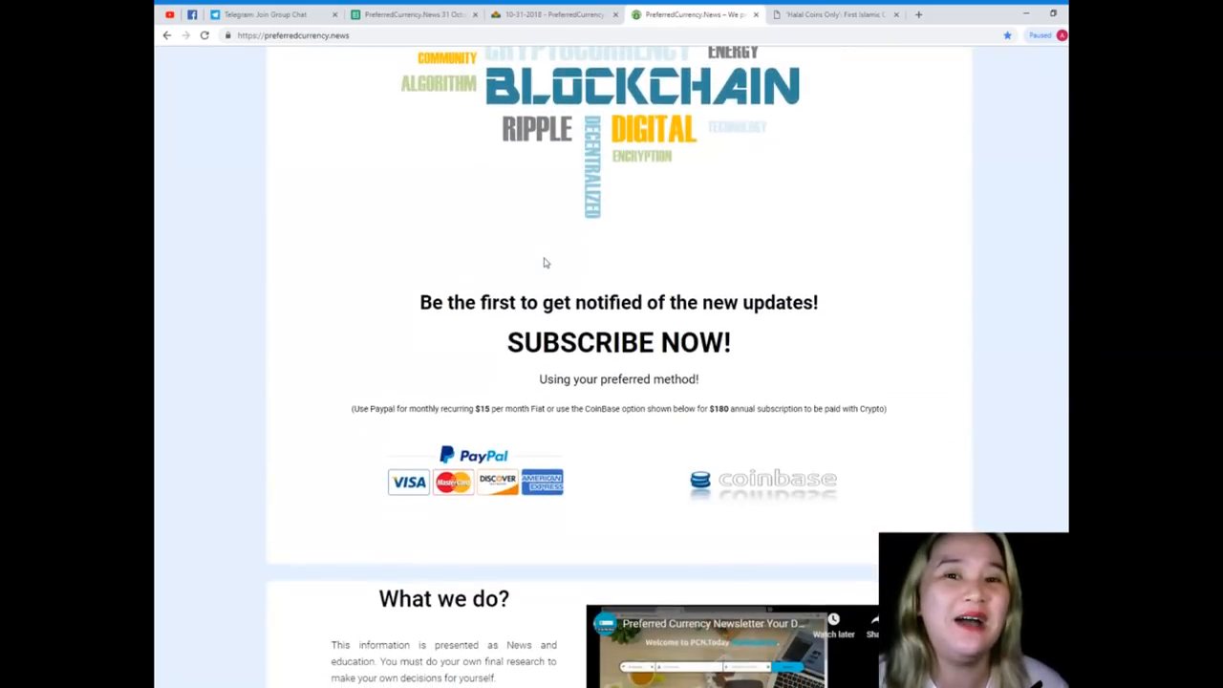
{"action": "scroll", "scroll_direction": "down", "scroll_amount": 3}
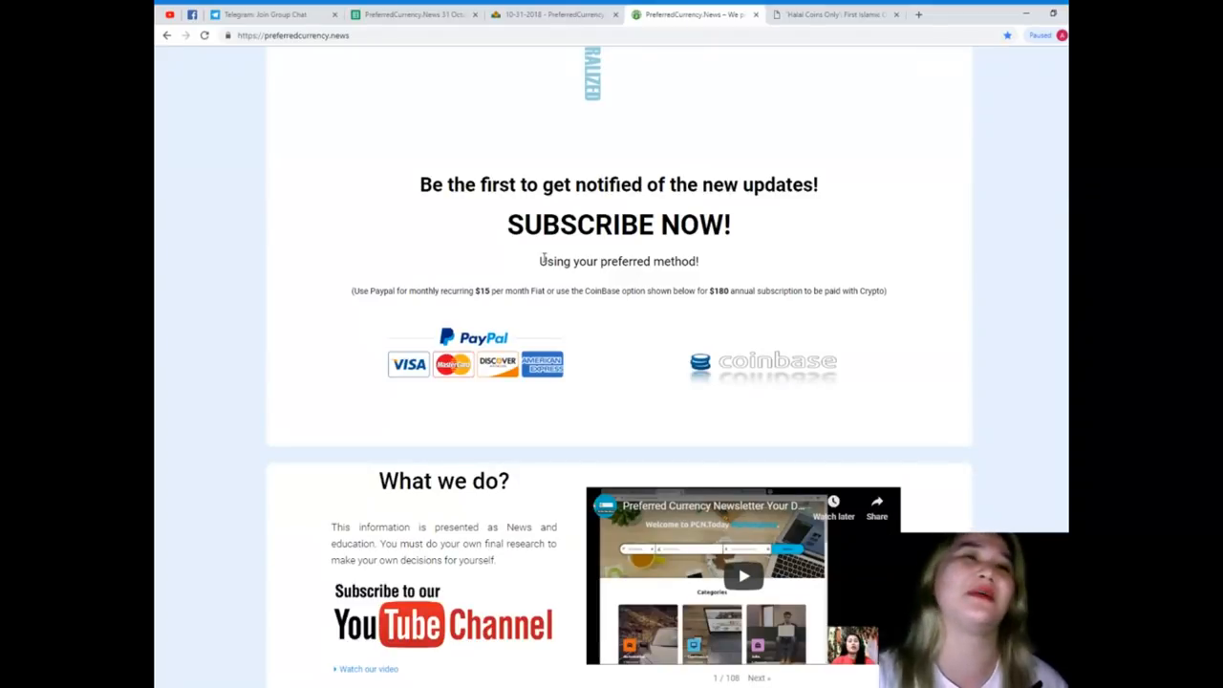
{"action": "scroll", "scroll_direction": "up", "scroll_amount": 3}
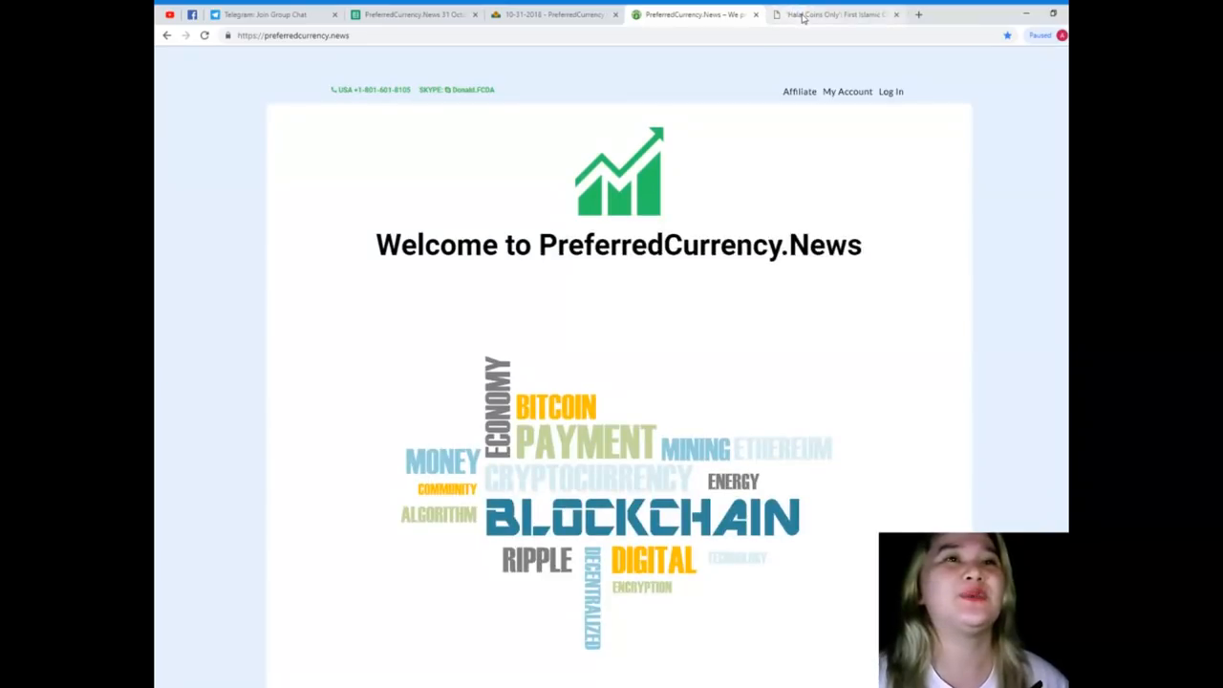